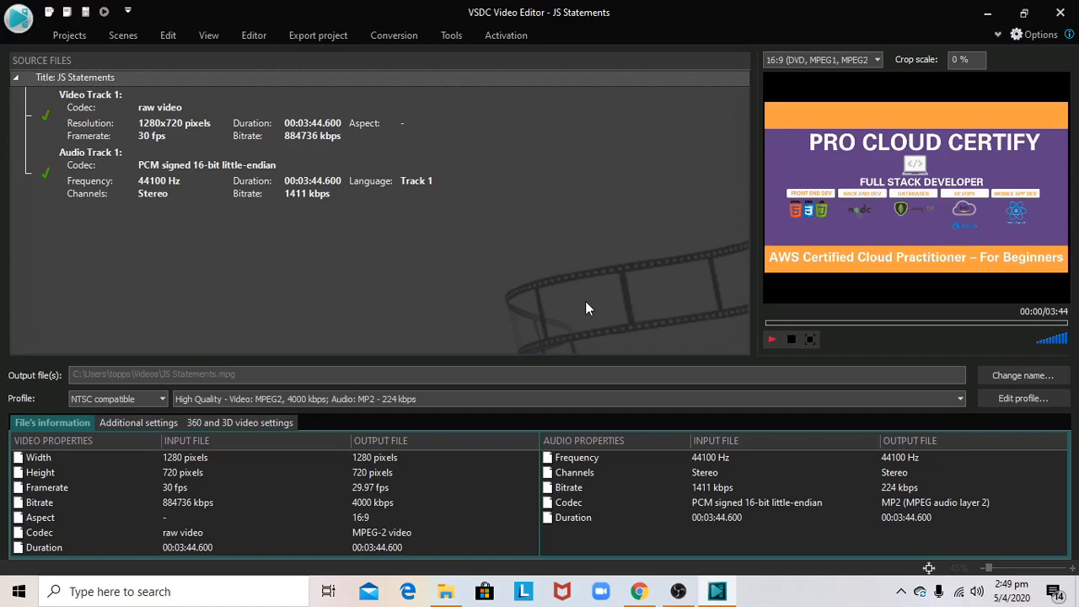
pyautogui.moveTo(668, 339)
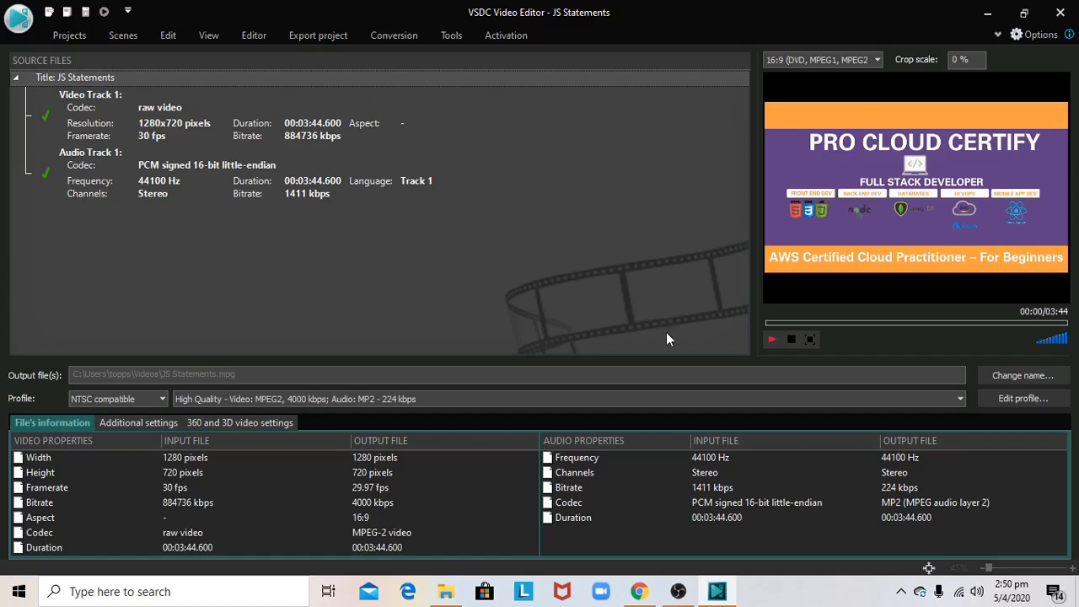
pyautogui.moveTo(413, 331)
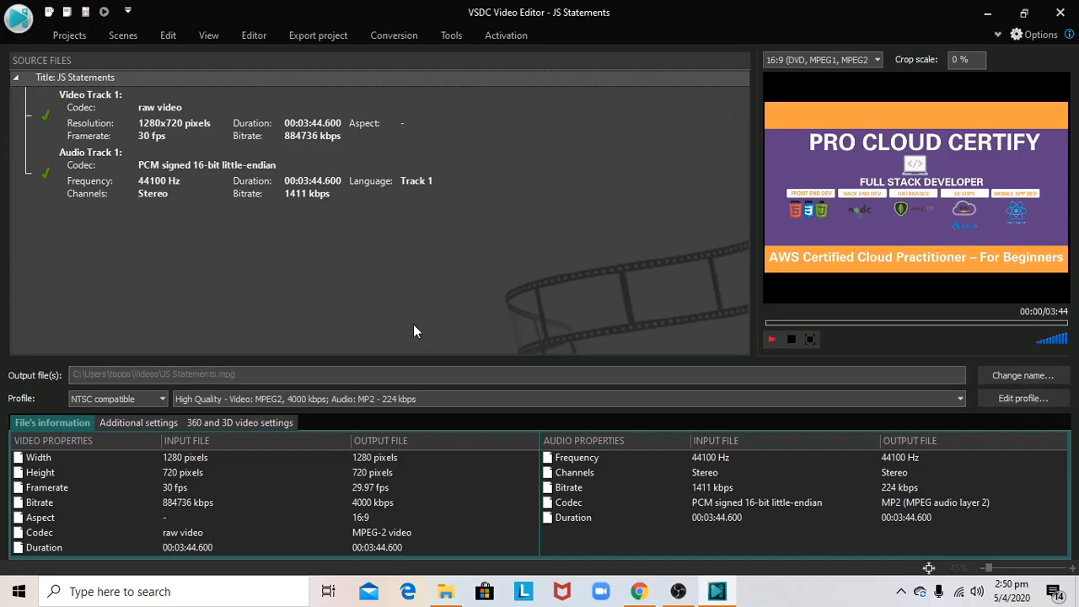
pyautogui.moveTo(605, 327)
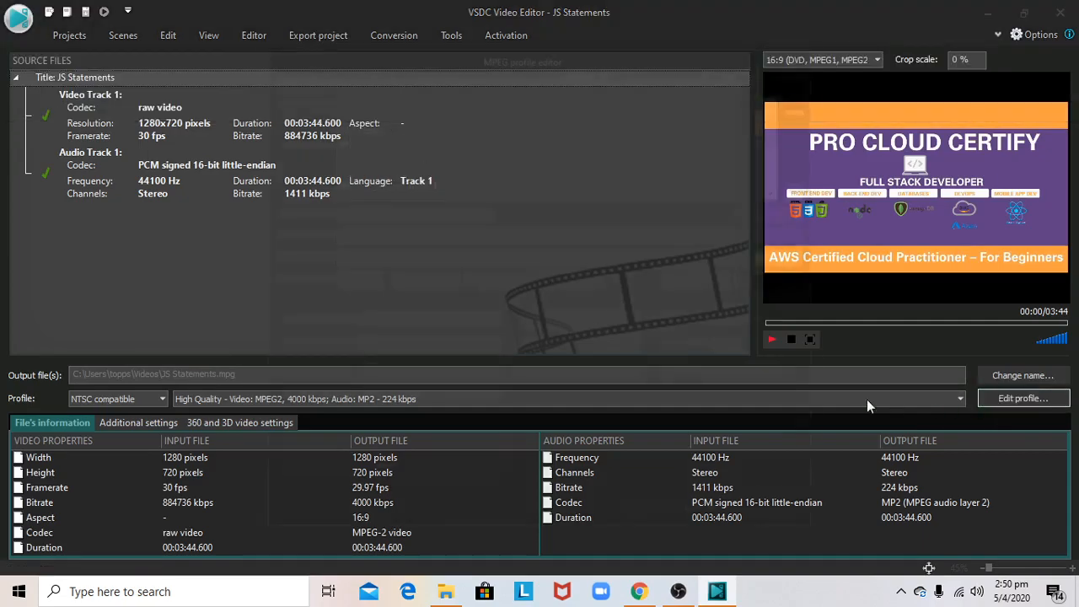
# Select the Highest Quality MPEG profile and set Width 1920, Height 1080, Framerate 30 fps.
pyautogui.click(1024, 398)
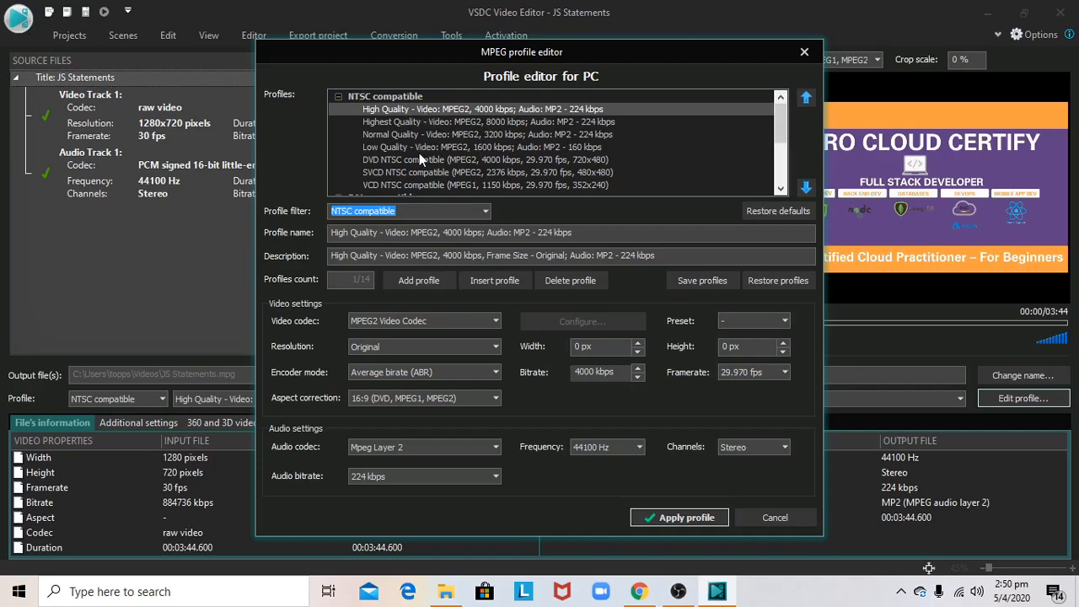
pyautogui.click(446, 233)
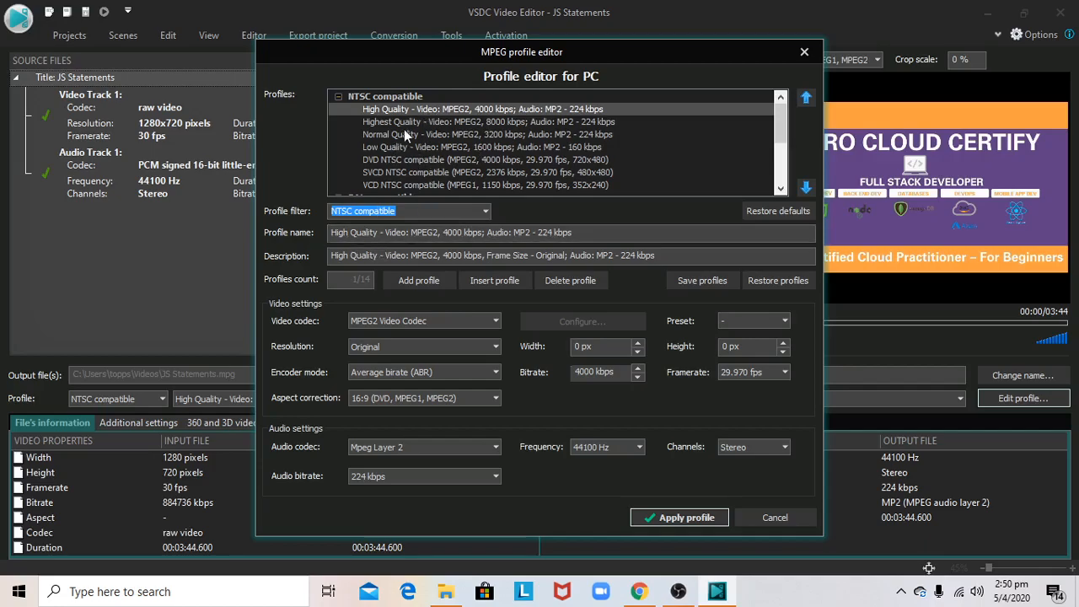
pyautogui.click(487, 121)
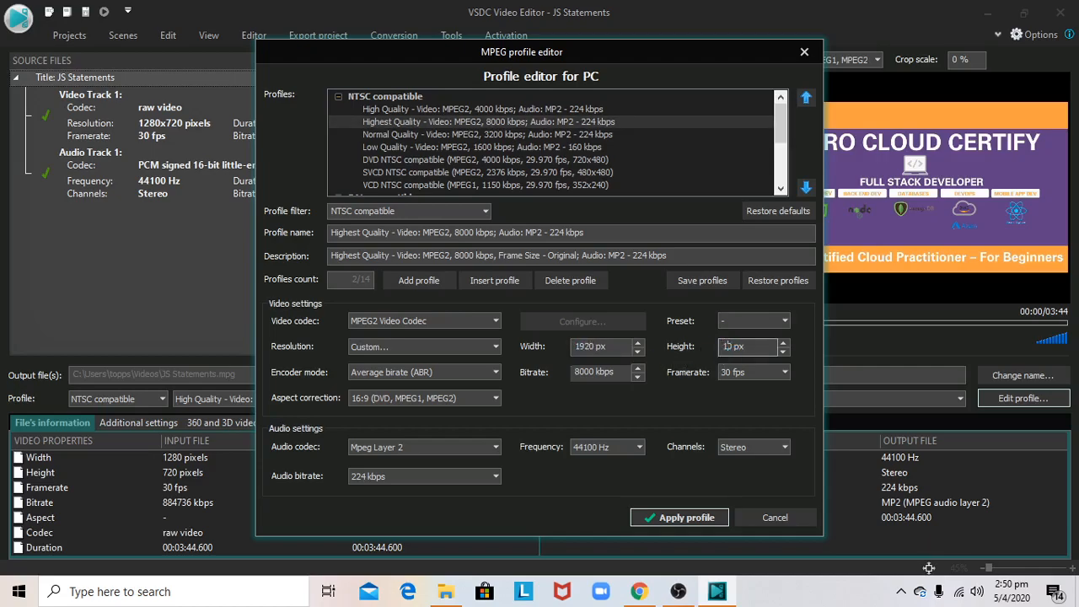
pyautogui.write('1080')
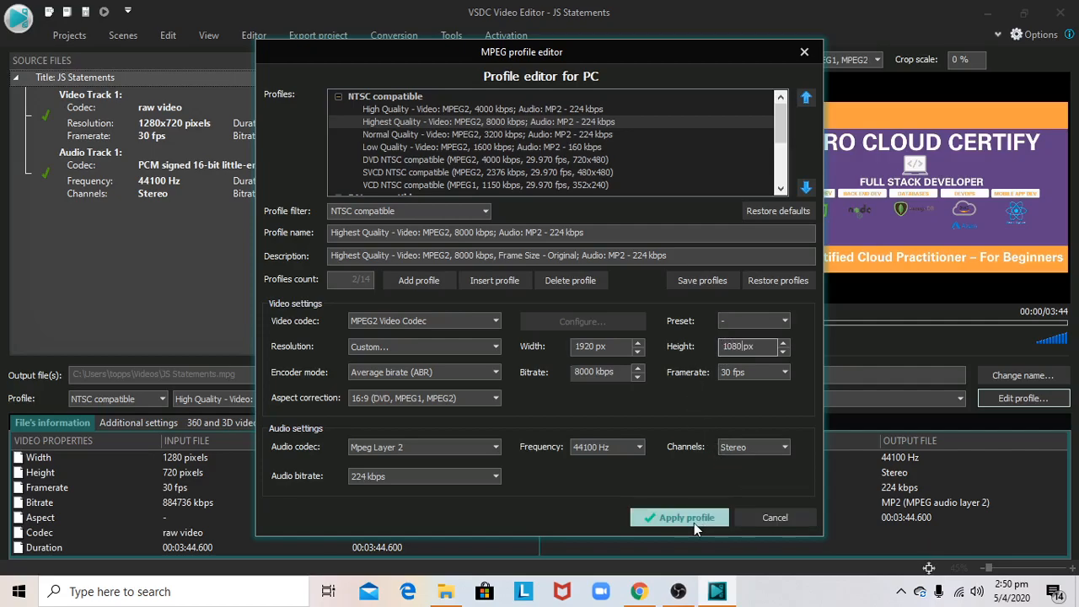
# Apply the customized profile so output becomes 1920x1080 at 30 fps, 8000 kbps.
pyautogui.click(679, 516)
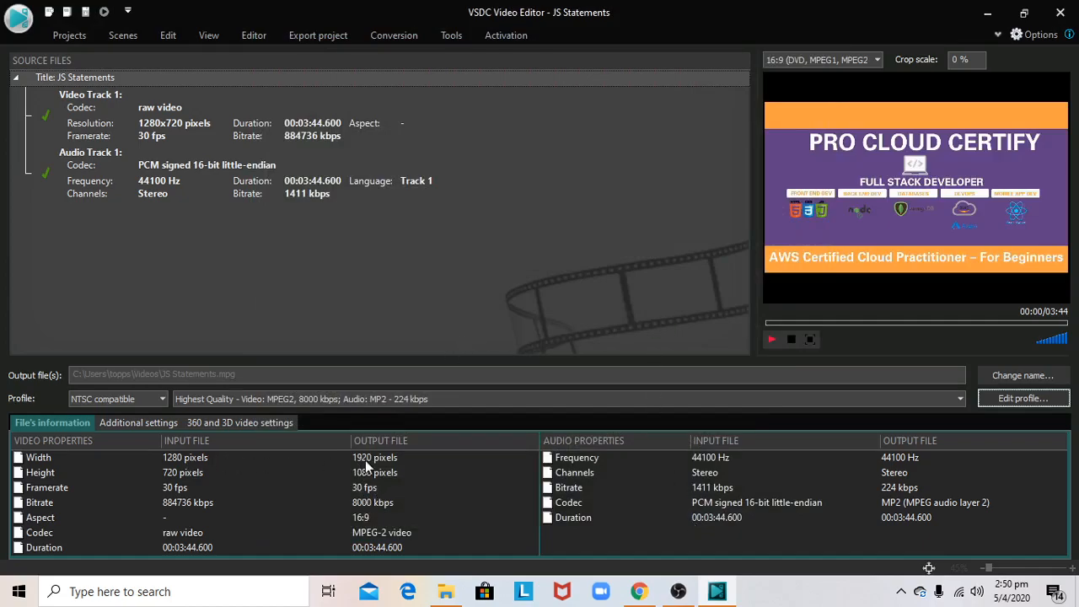
pyautogui.moveTo(177, 468)
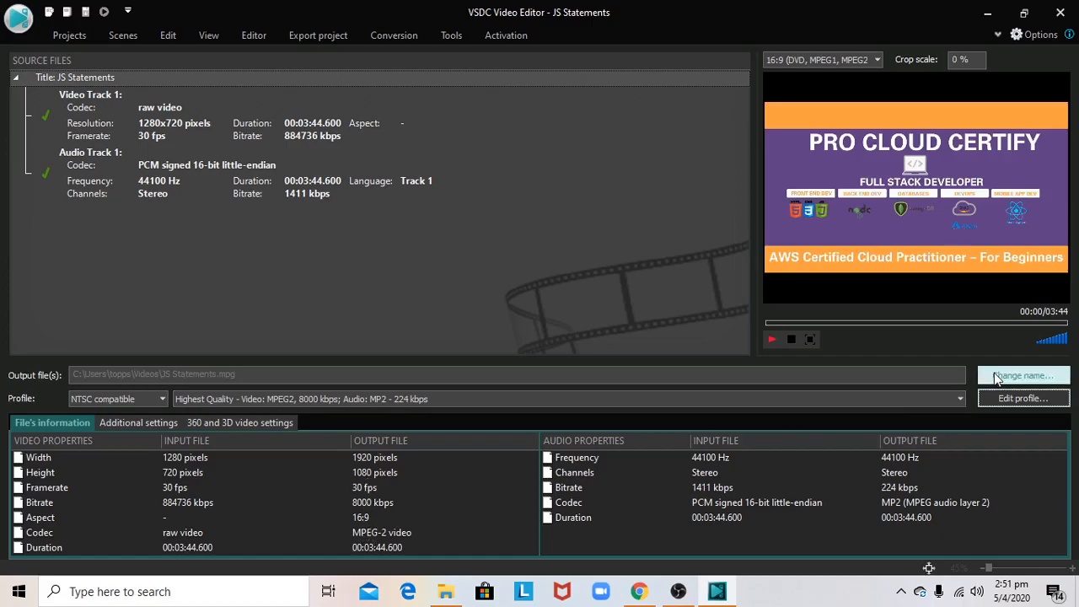
# Launch Export project and continue past the premium-features notice.
pyautogui.click(317, 33)
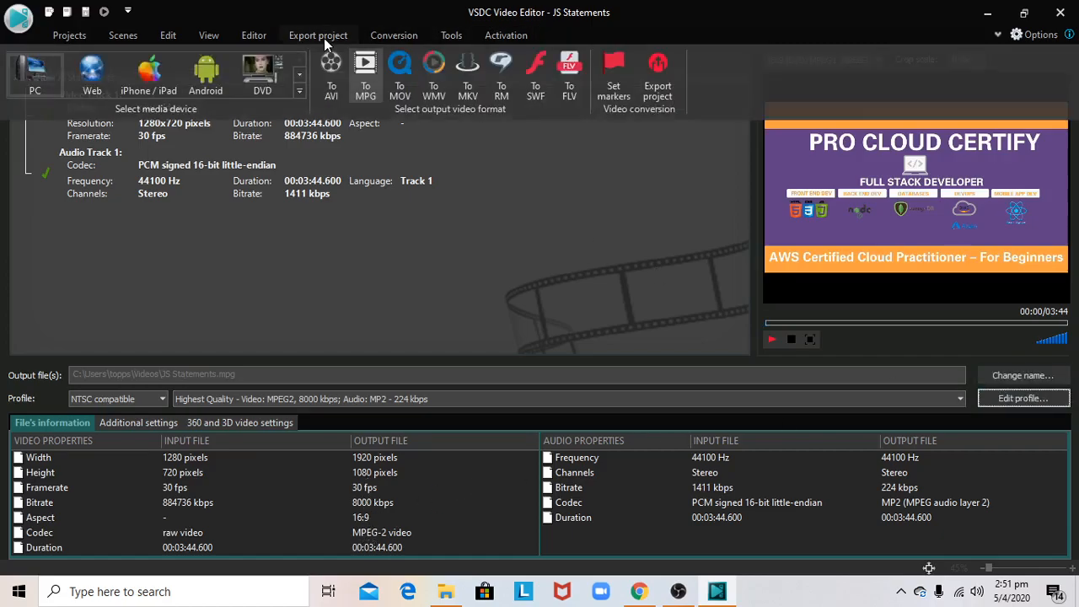
pyautogui.click(317, 34)
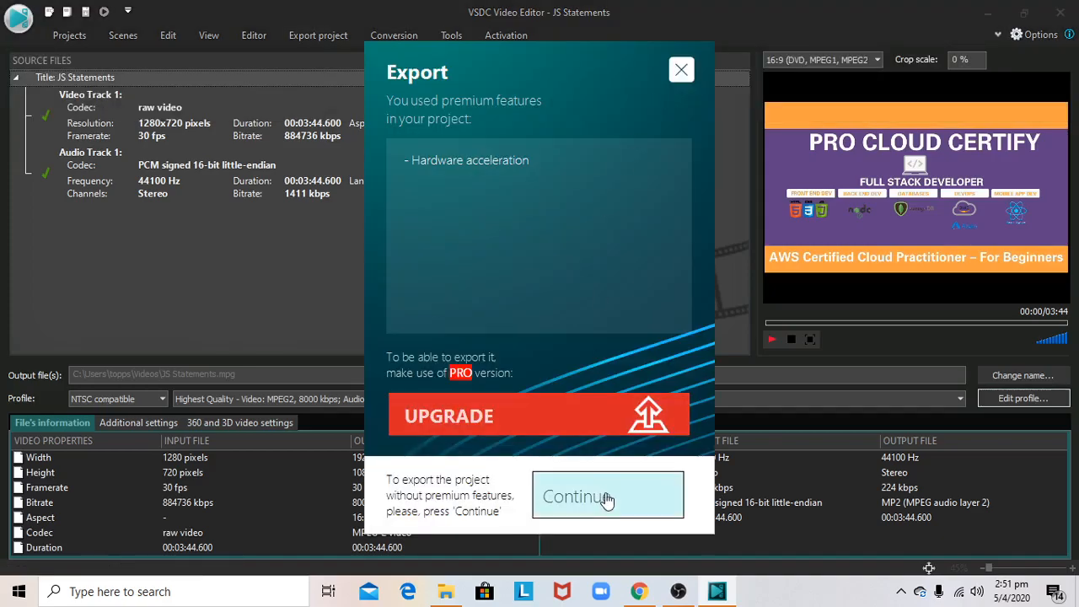
pyautogui.click(607, 496)
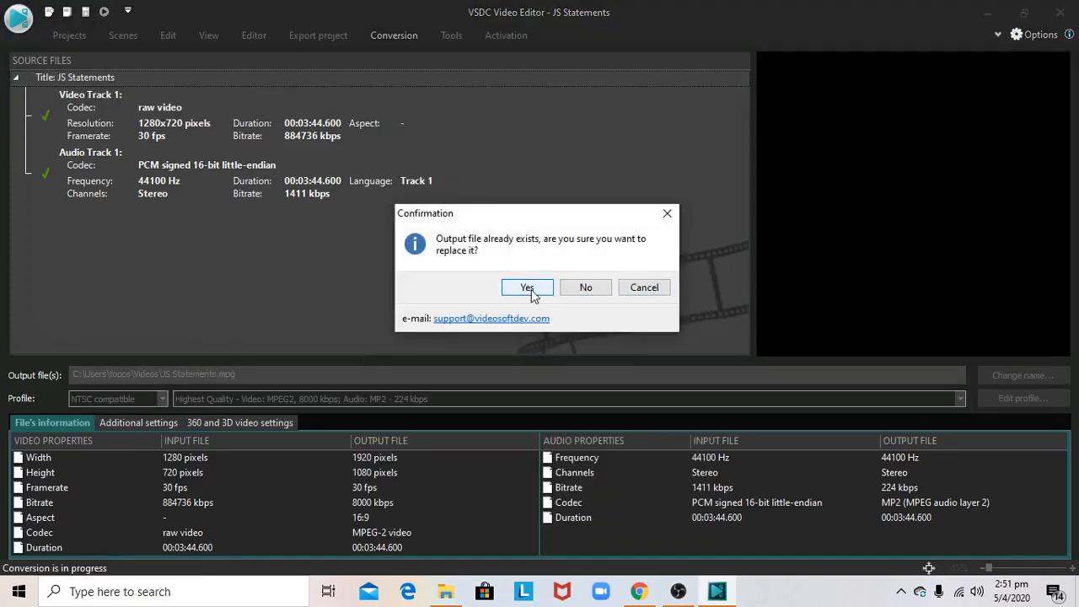